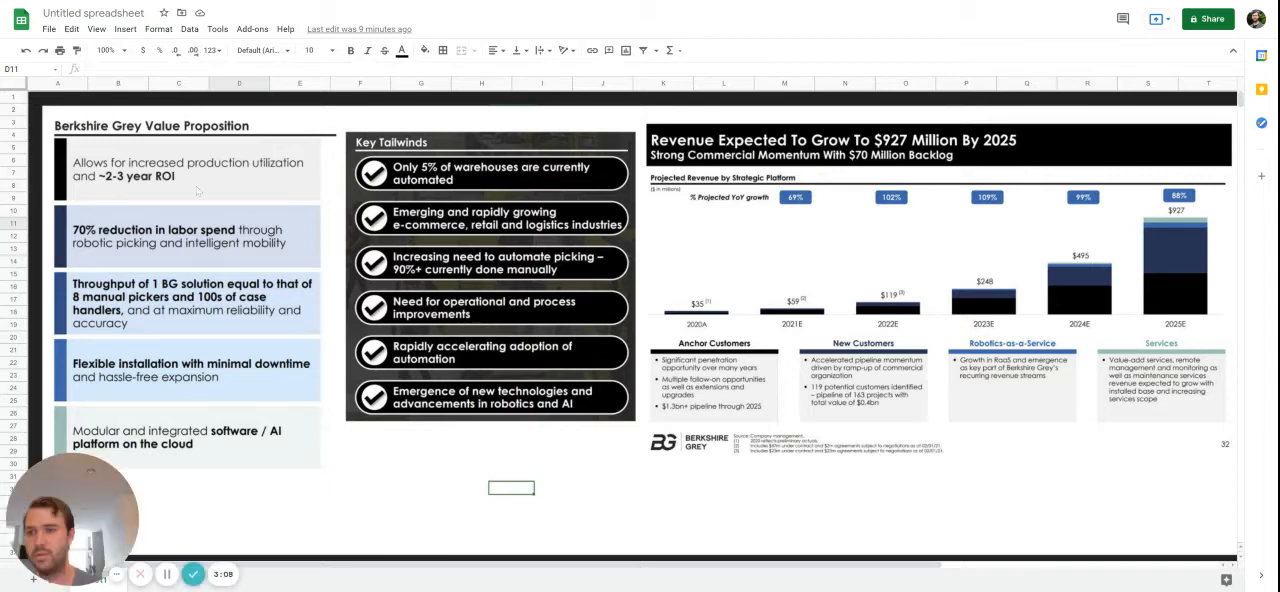
pyautogui.moveTo(400, 332)
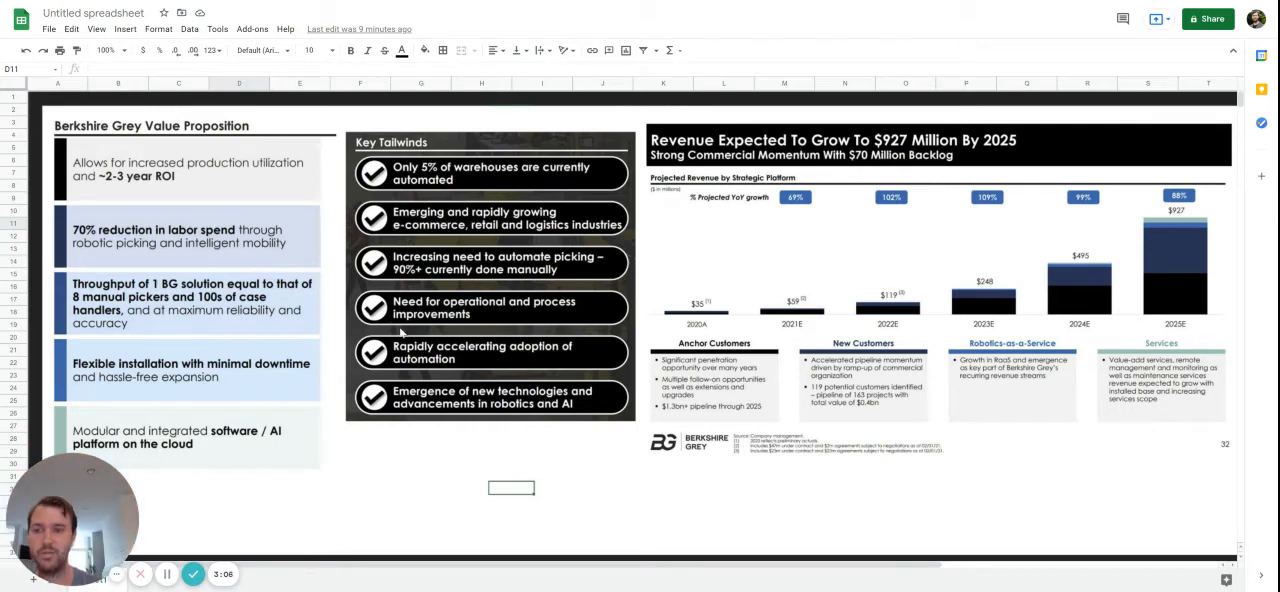